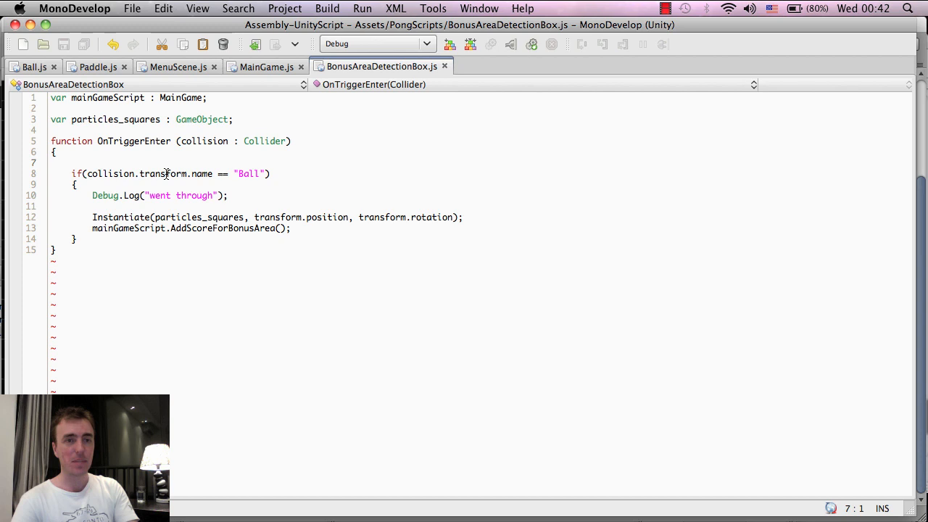
Step: Add audio.Play(); after the bonus score line in OnTriggerEnter and save the script
{"action": "double_click", "coordinate": [250, 174]}
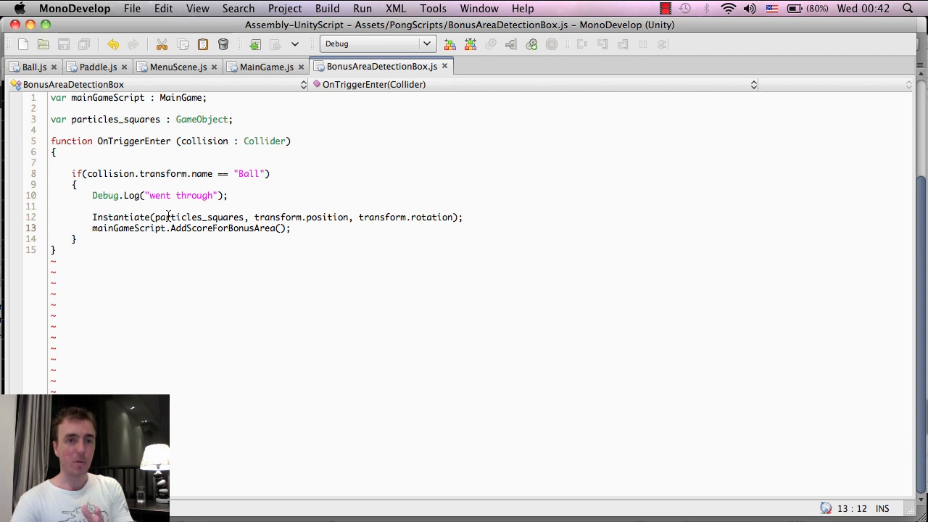
{"action": "left_click", "coordinate": [192, 217]}
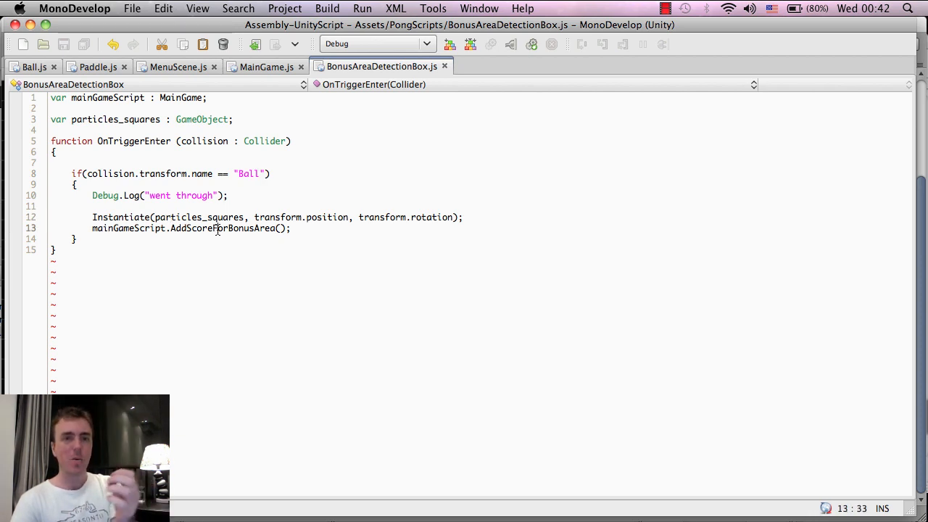
{"action": "left_click", "coordinate": [290, 227]}
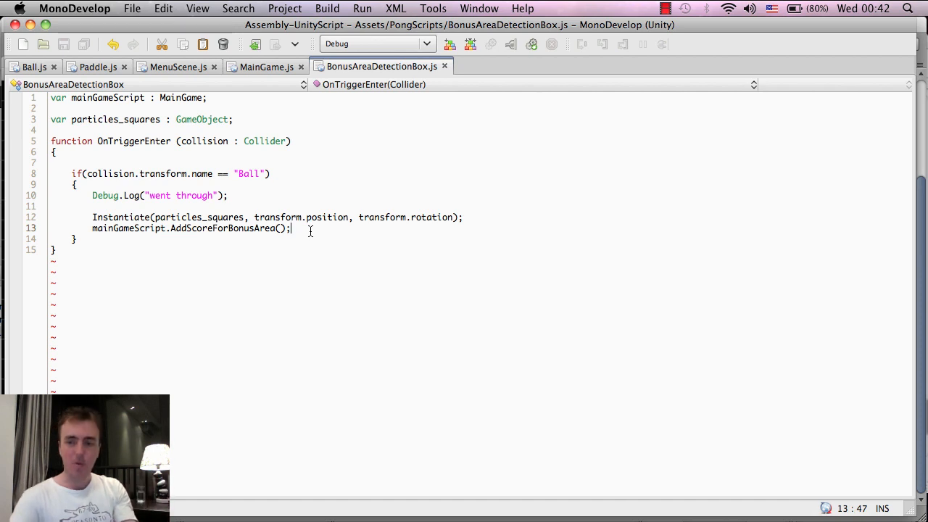
{"action": "type", "text": "audio"}
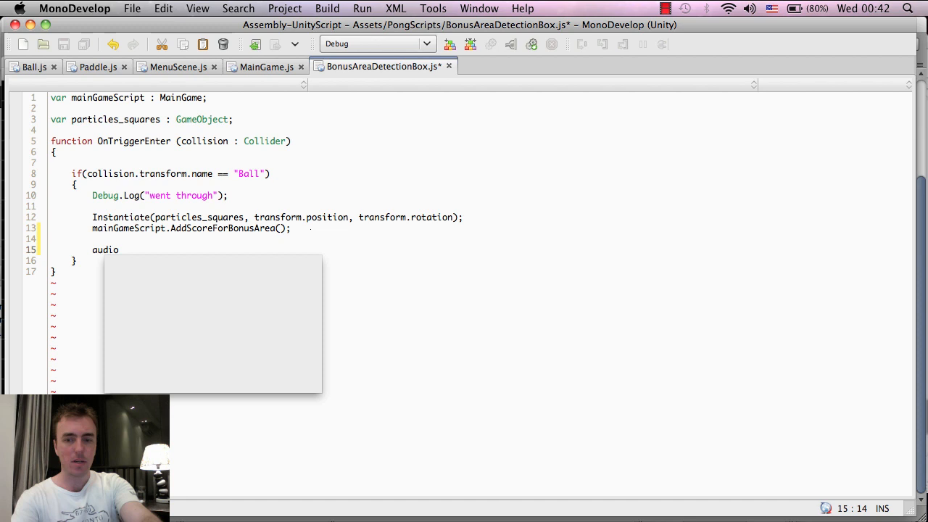
{"action": "type", "text": ".Play"}
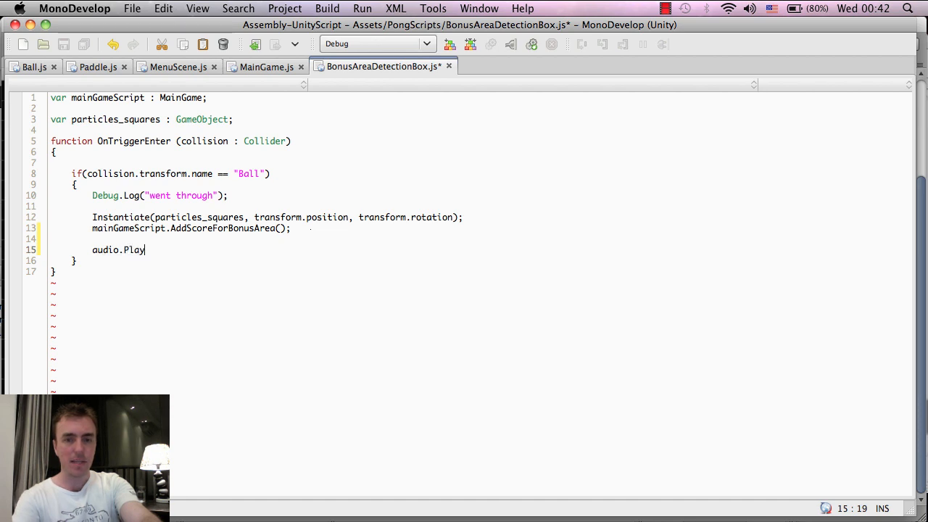
{"action": "type", "text": "();"}
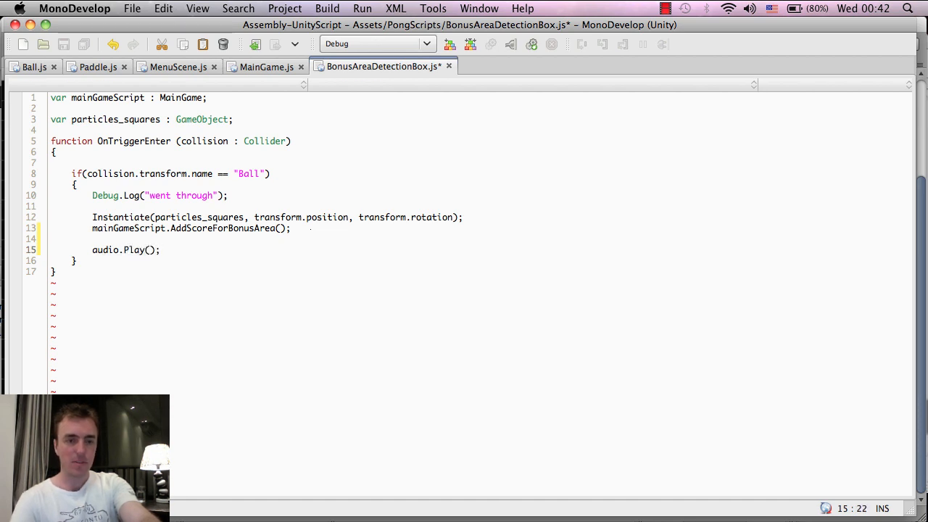
{"action": "key", "text": "cmd+s"}
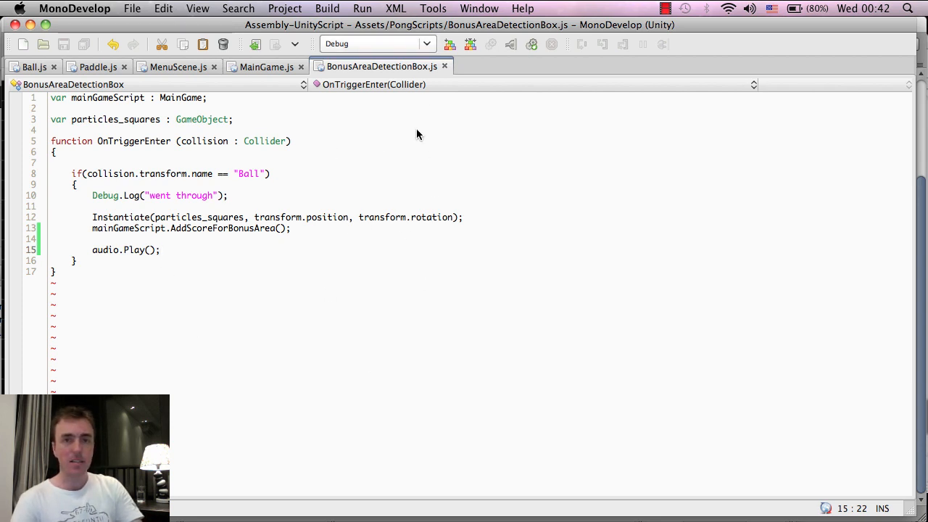
{"action": "mouse_move", "coordinate": [278, 200]}
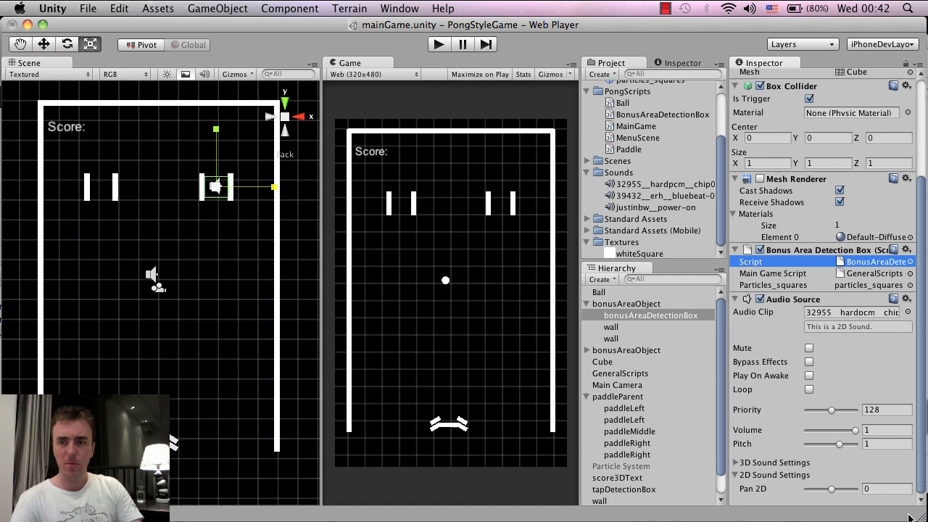
Step: Give the second bonusAreaDetectionBox an Audio Source with the same sound clip, Play On Awake off
{"action": "left_click", "coordinate": [649, 315]}
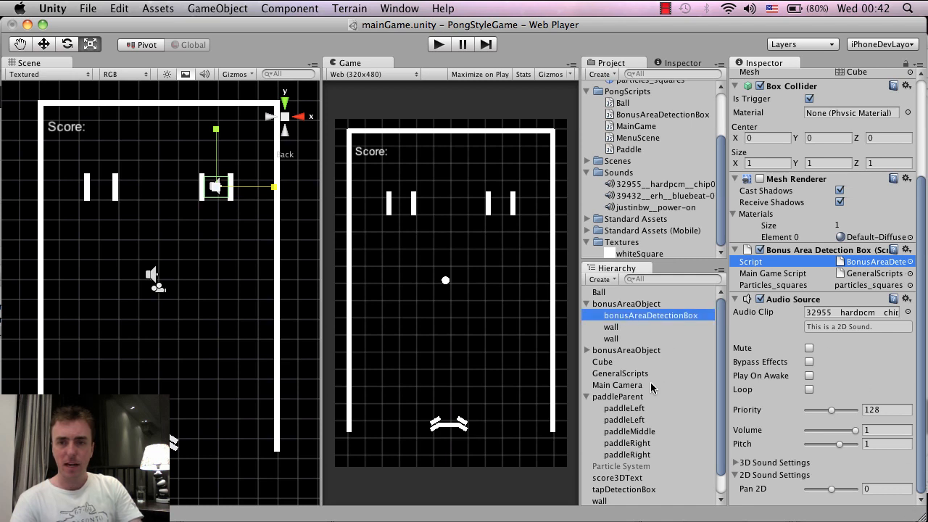
{"action": "left_click", "coordinate": [587, 350]}
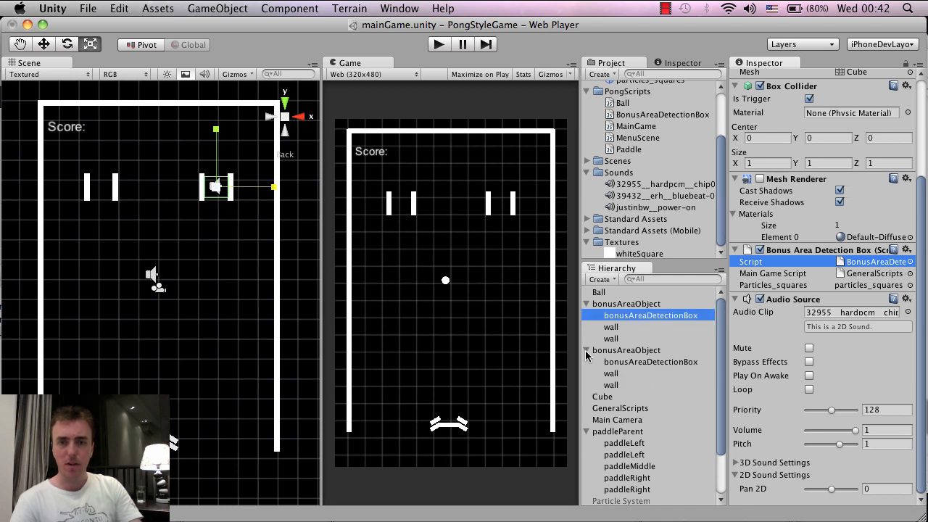
{"action": "left_click", "coordinate": [649, 361]}
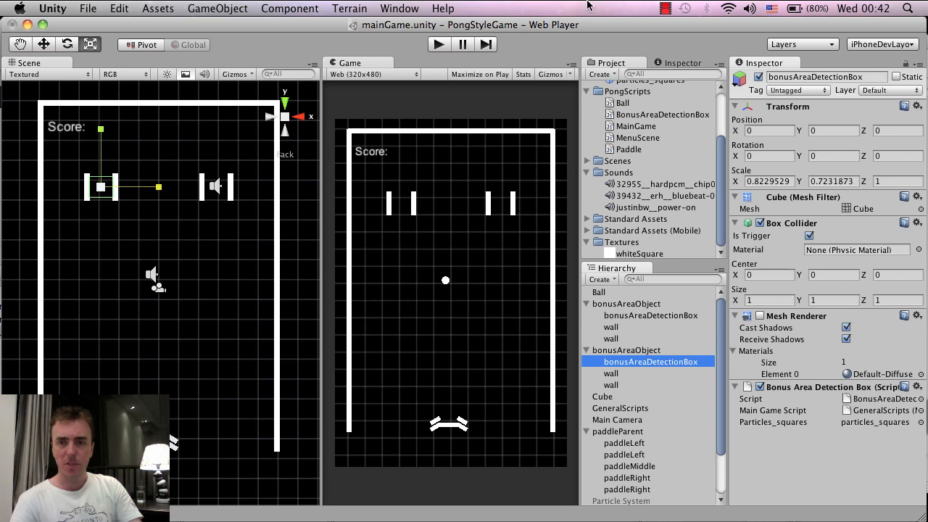
{"action": "left_click", "coordinate": [290, 9]}
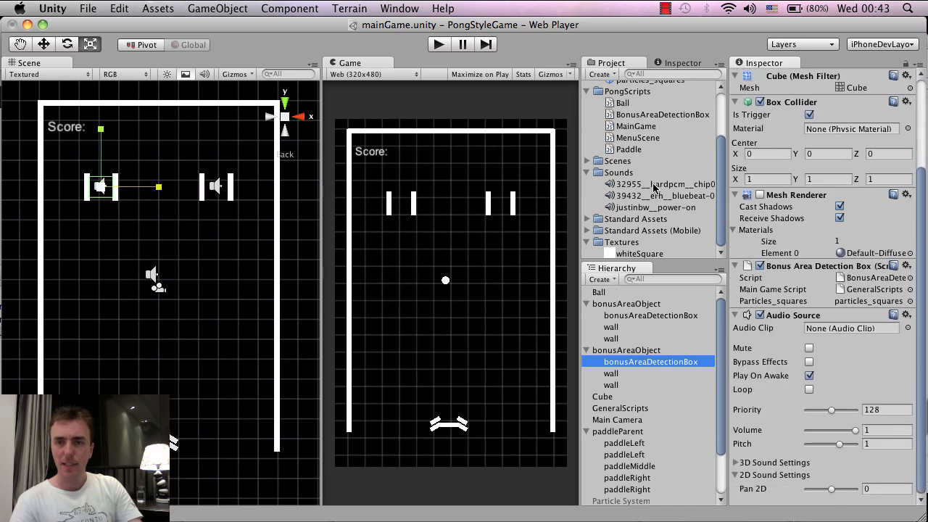
{"action": "mouse_move", "coordinate": [652, 188]}
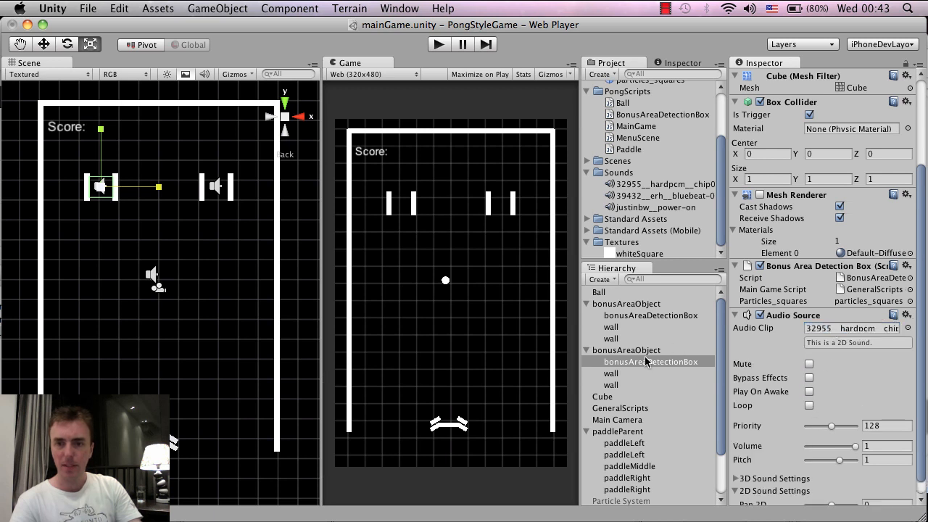
{"action": "left_click", "coordinate": [649, 361]}
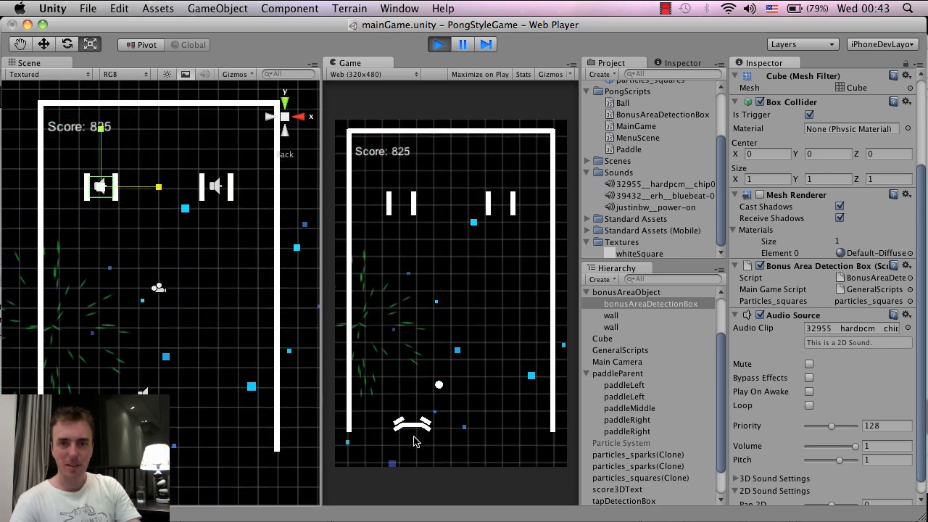
{"action": "left_click", "coordinate": [438, 43]}
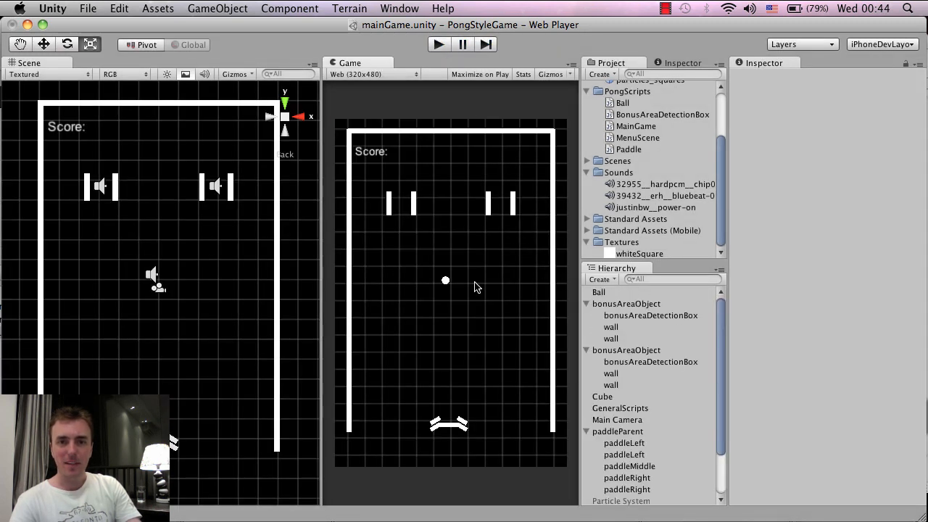
{"action": "mouse_move", "coordinate": [502, 217]}
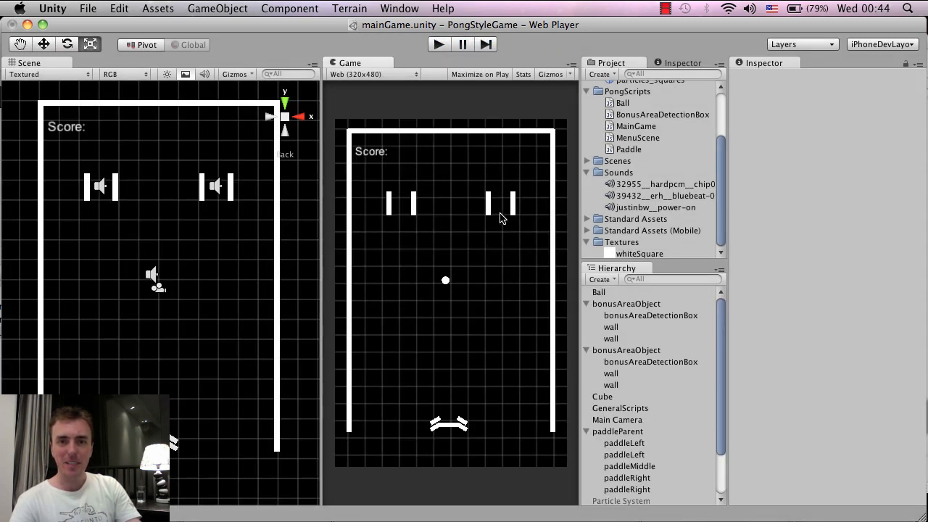
{"action": "mouse_move", "coordinate": [507, 253]}
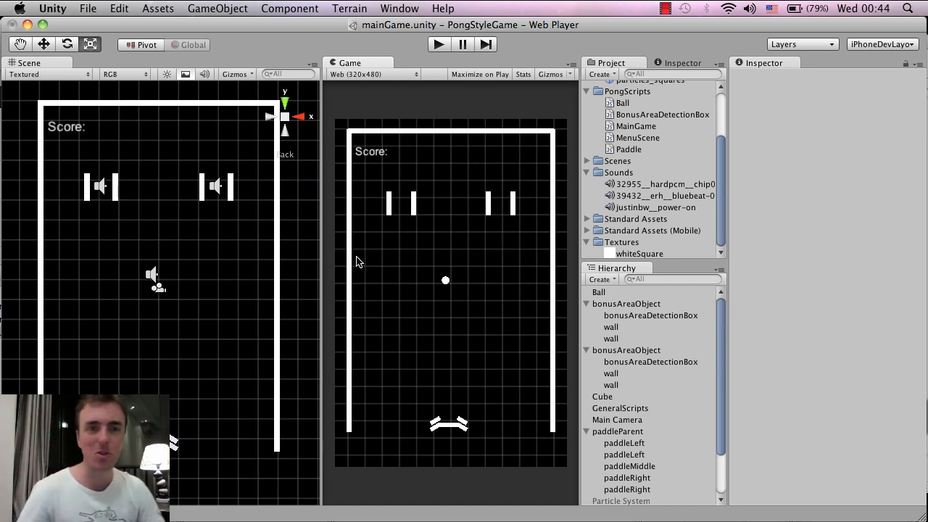
{"action": "mouse_move", "coordinate": [491, 350]}
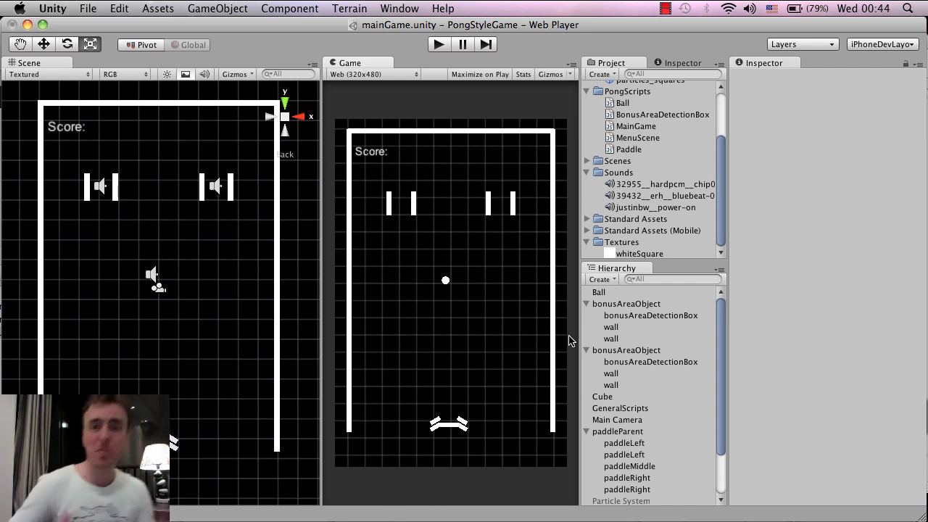
{"action": "mouse_move", "coordinate": [594, 322]}
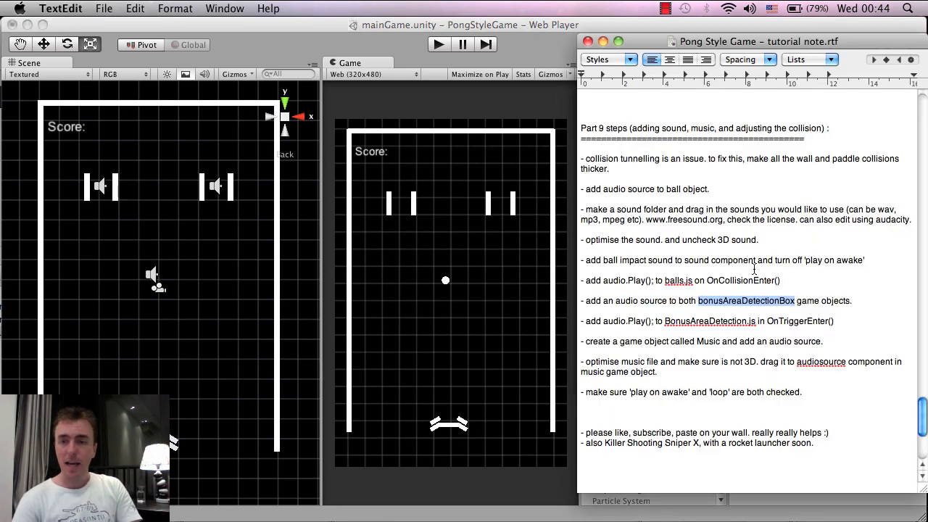
{"action": "left_click", "coordinate": [689, 328]}
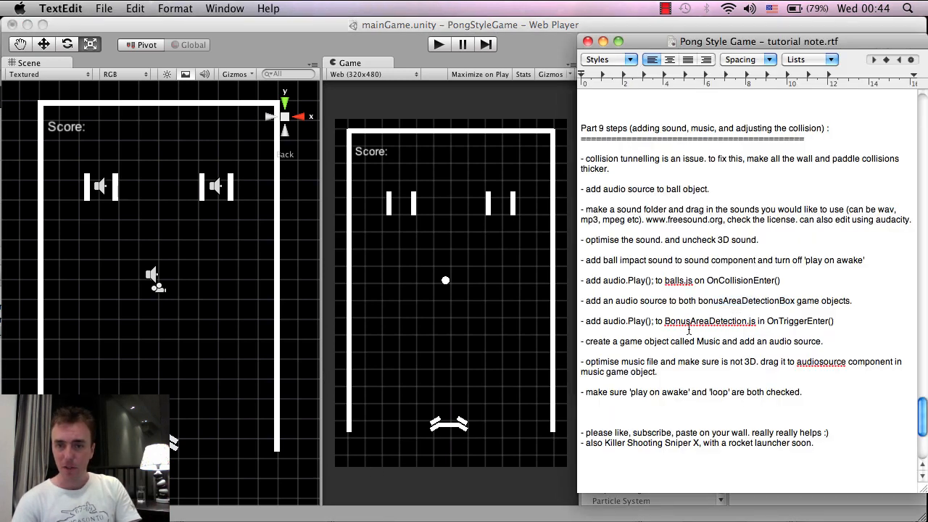
{"action": "double_click", "coordinate": [655, 340]}
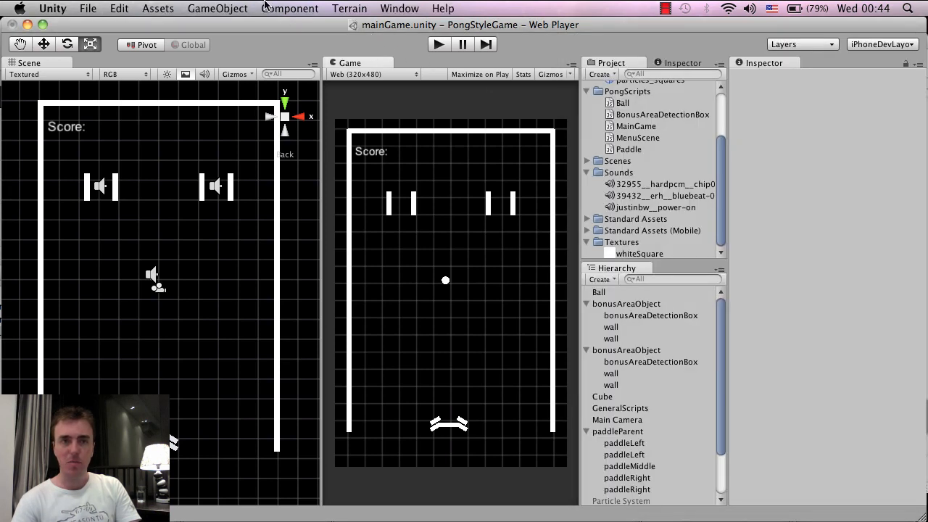
{"action": "left_click", "coordinate": [217, 9]}
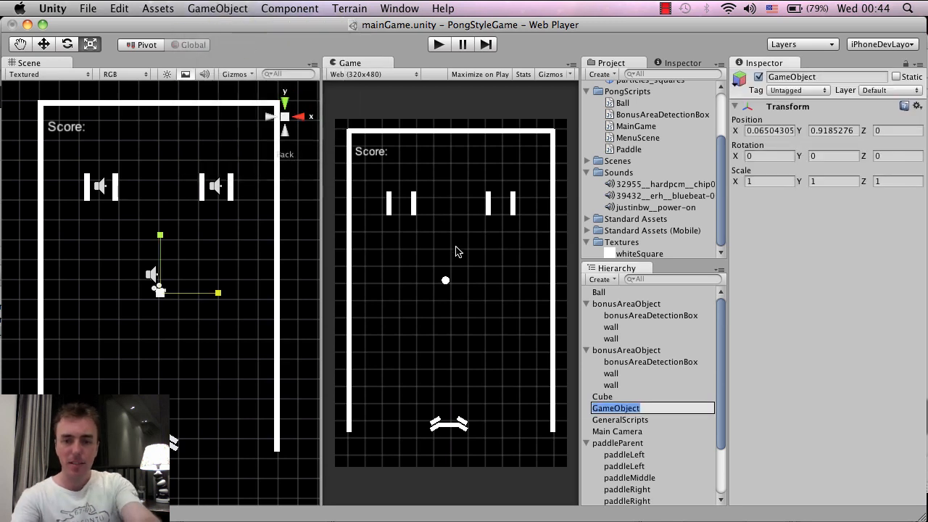
{"action": "left_click", "coordinate": [603, 432]}
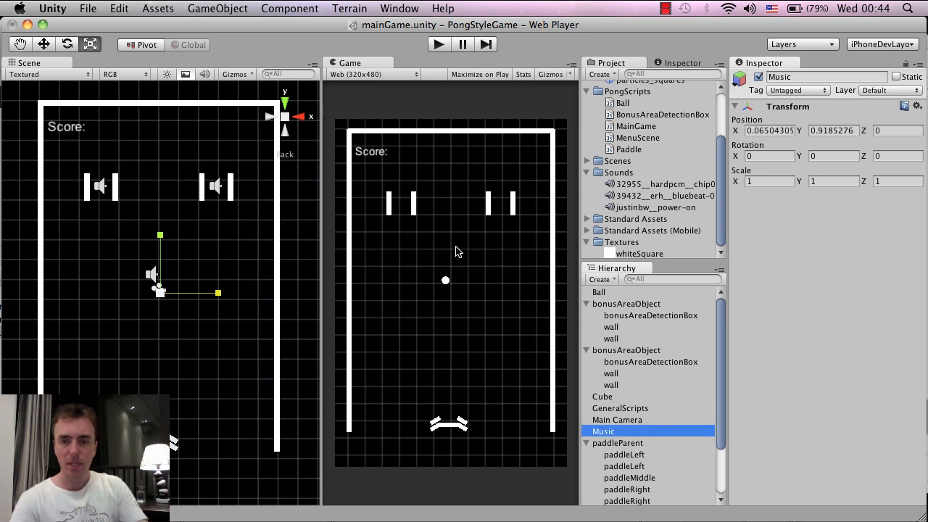
{"action": "mouse_move", "coordinate": [651, 444]}
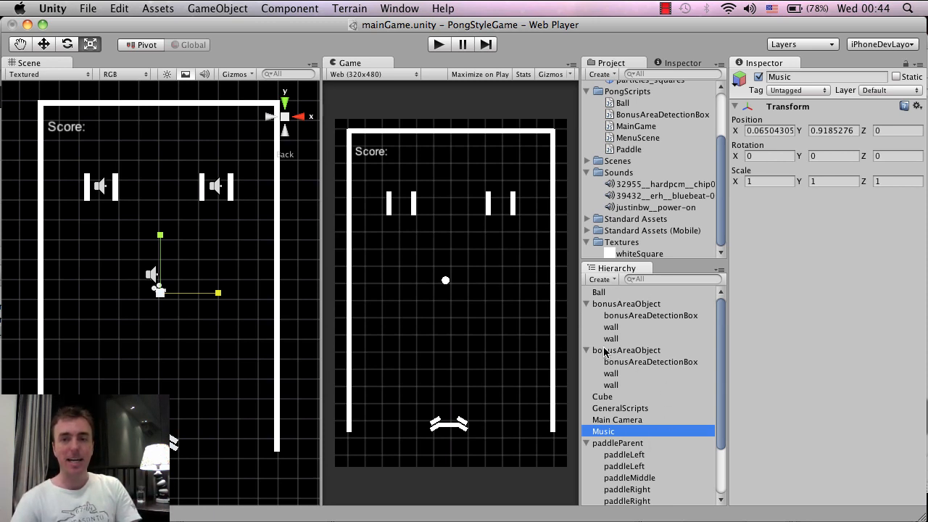
{"action": "mouse_move", "coordinate": [606, 412]}
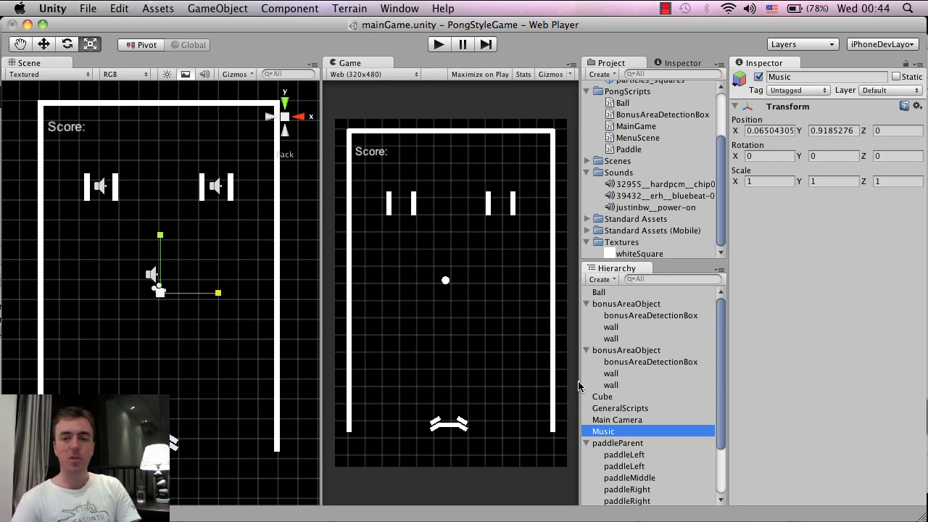
{"action": "mouse_move", "coordinate": [647, 375]}
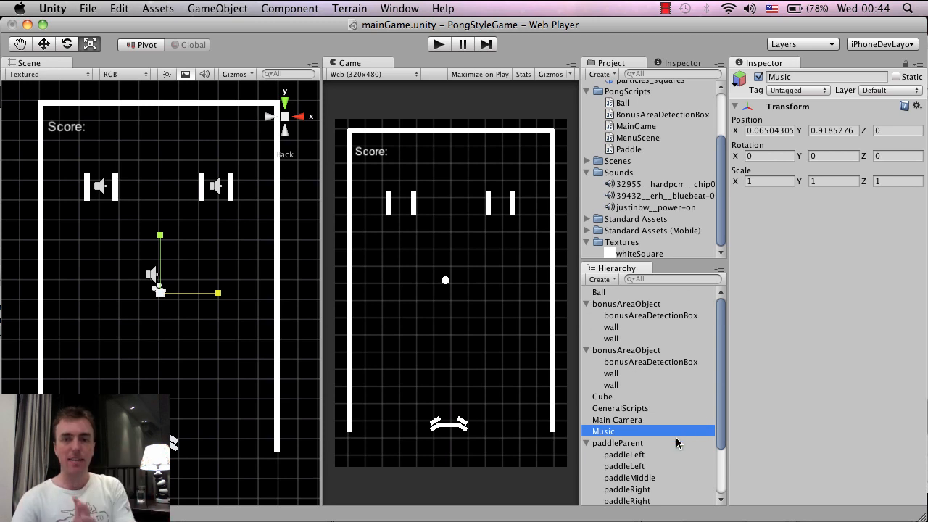
{"action": "mouse_move", "coordinate": [656, 441]}
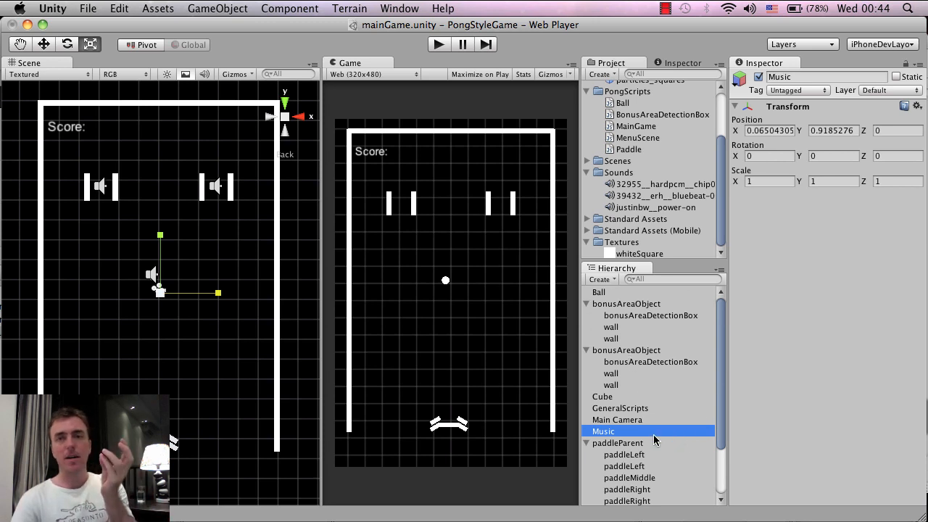
{"action": "mouse_move", "coordinate": [687, 264]}
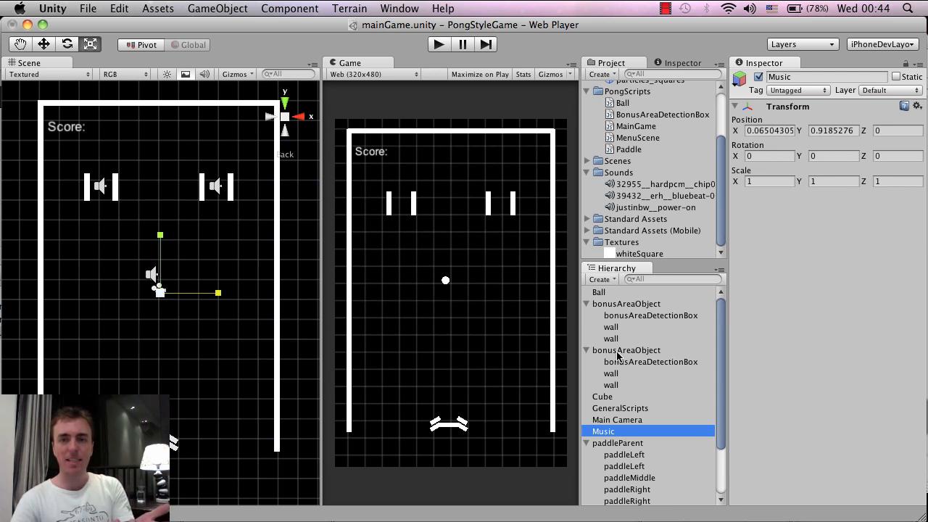
{"action": "mouse_move", "coordinate": [660, 376]}
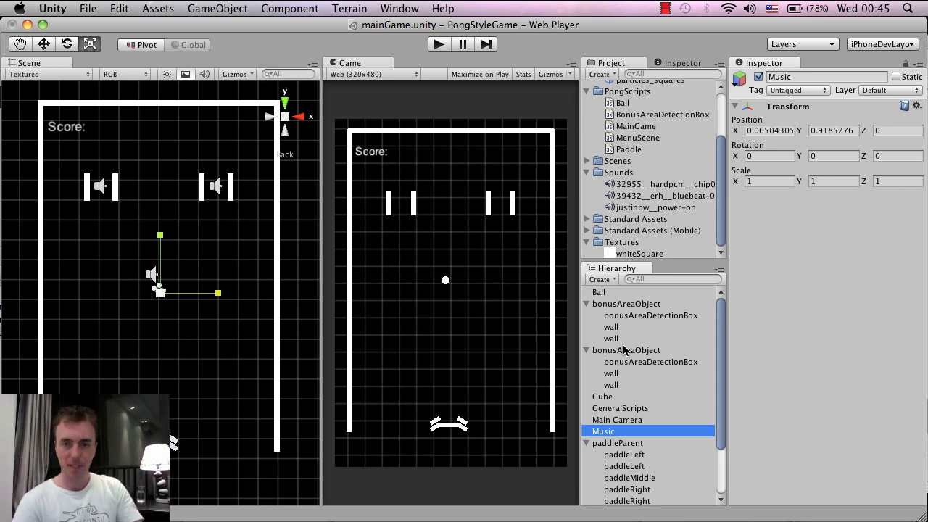
{"action": "mouse_move", "coordinate": [331, 163]}
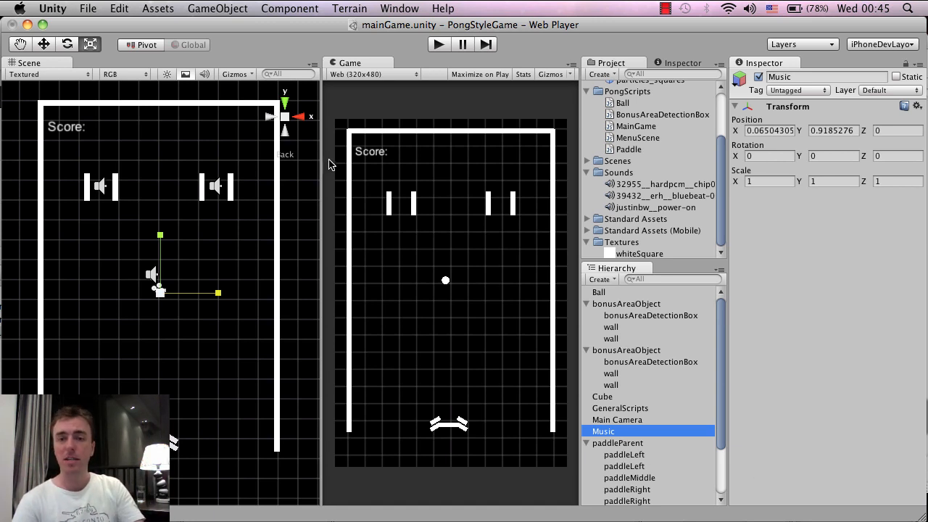
Step: Add an Audio Source to the Music object and view the bluebeat clip's import settings
{"action": "left_click", "coordinate": [290, 9]}
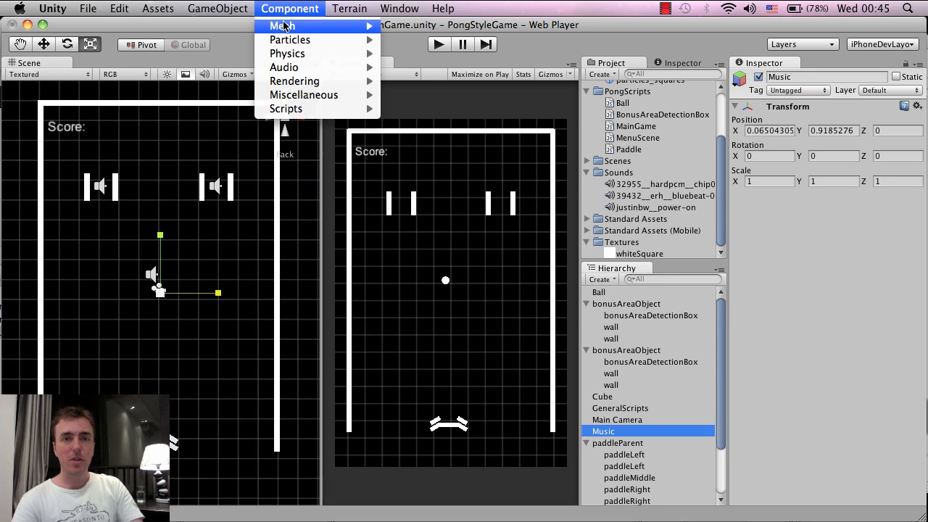
{"action": "mouse_move", "coordinate": [284, 67]}
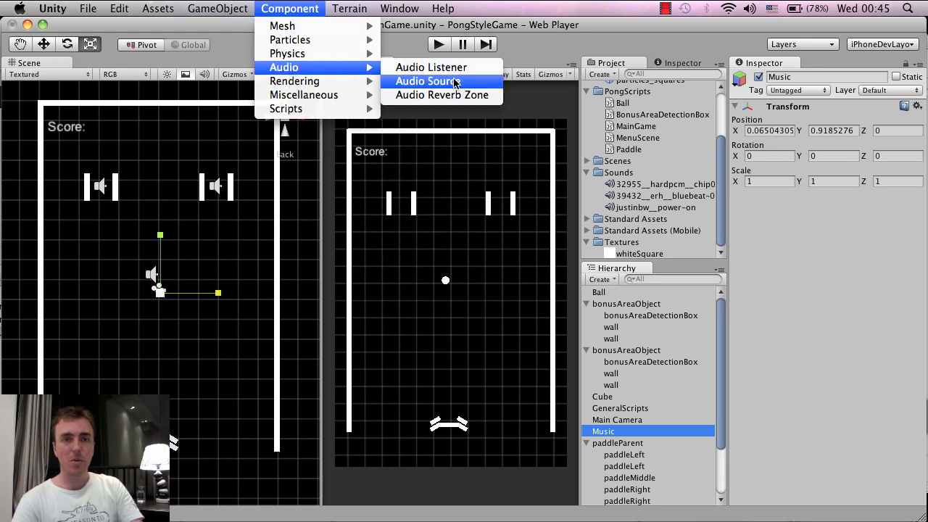
{"action": "left_click", "coordinate": [428, 82]}
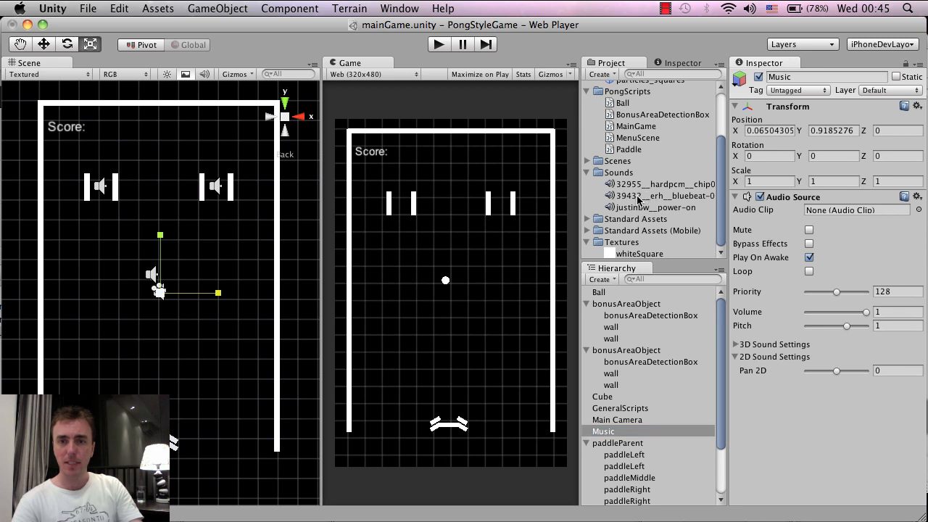
{"action": "left_click", "coordinate": [658, 195]}
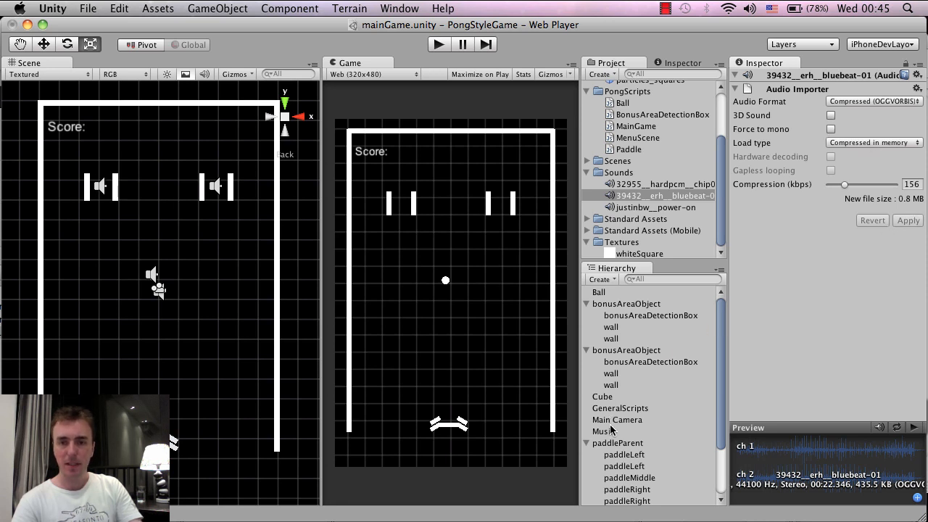
Step: Assign the bluebeat clip to the Music object's Audio Source and run the game
{"action": "left_click", "coordinate": [603, 431]}
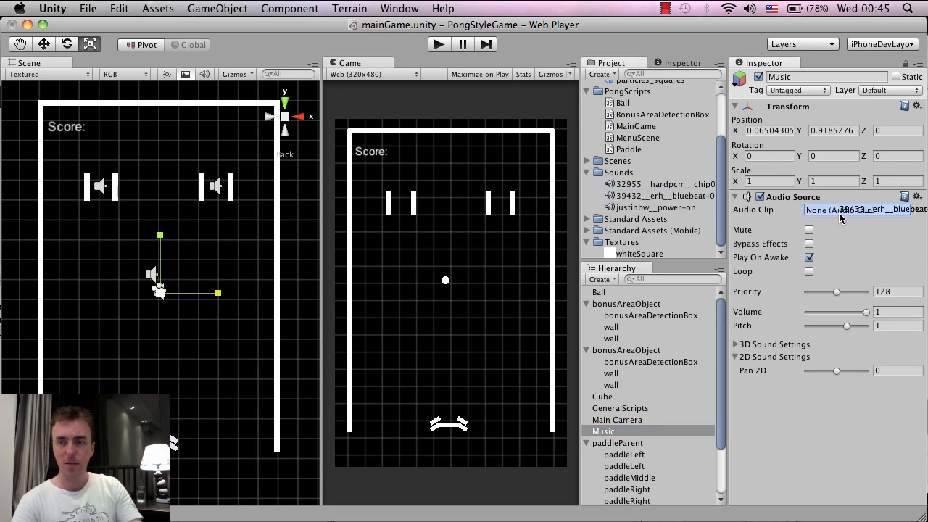
{"action": "left_click", "coordinate": [862, 209]}
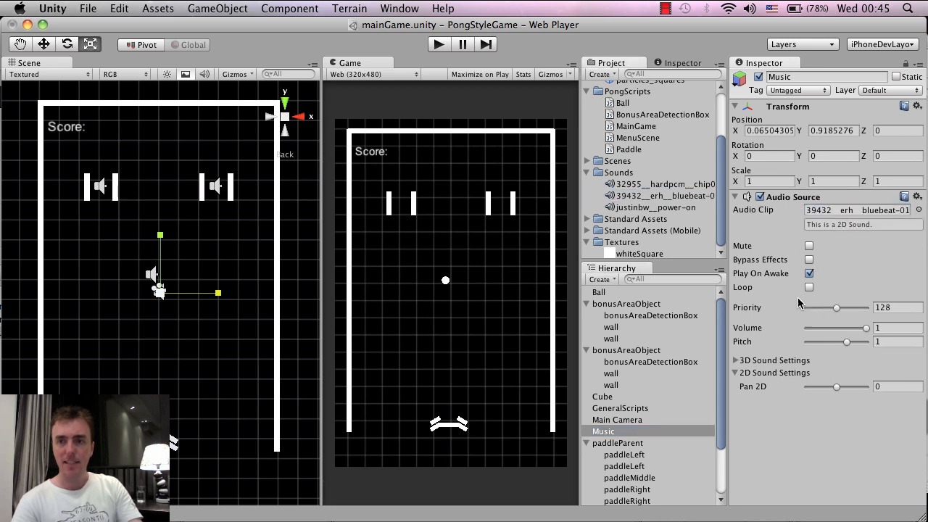
{"action": "left_click", "coordinate": [809, 273]}
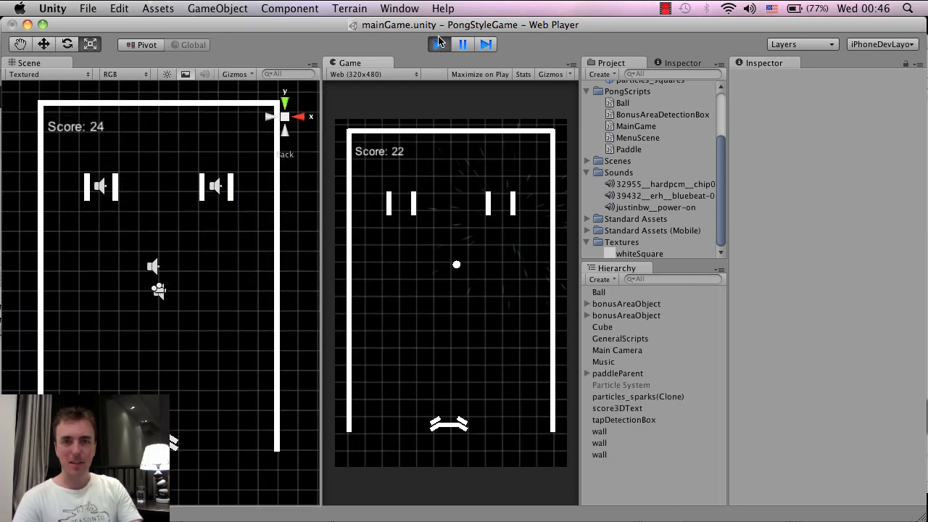
Step: Stop the game and set the Music Audio Source to the 32955 chip clip with Loop on
{"action": "left_click", "coordinate": [462, 43]}
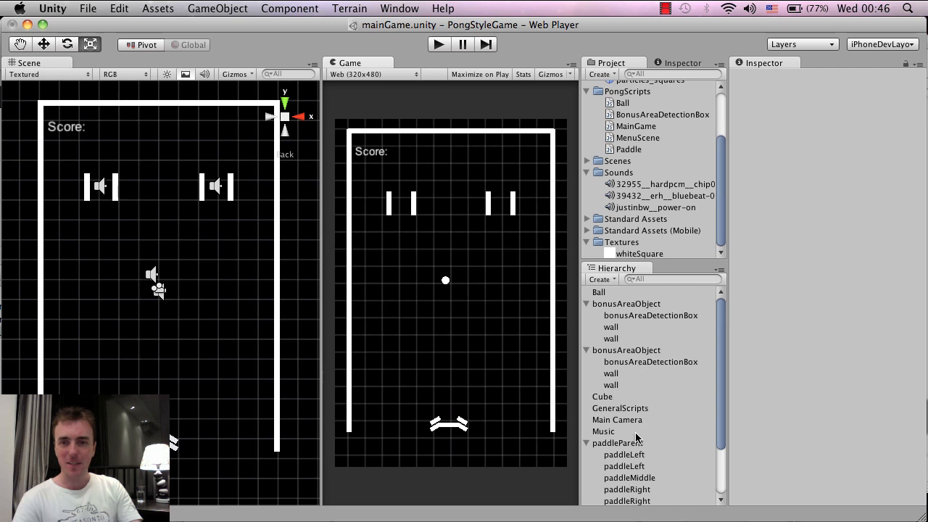
{"action": "left_click", "coordinate": [603, 432]}
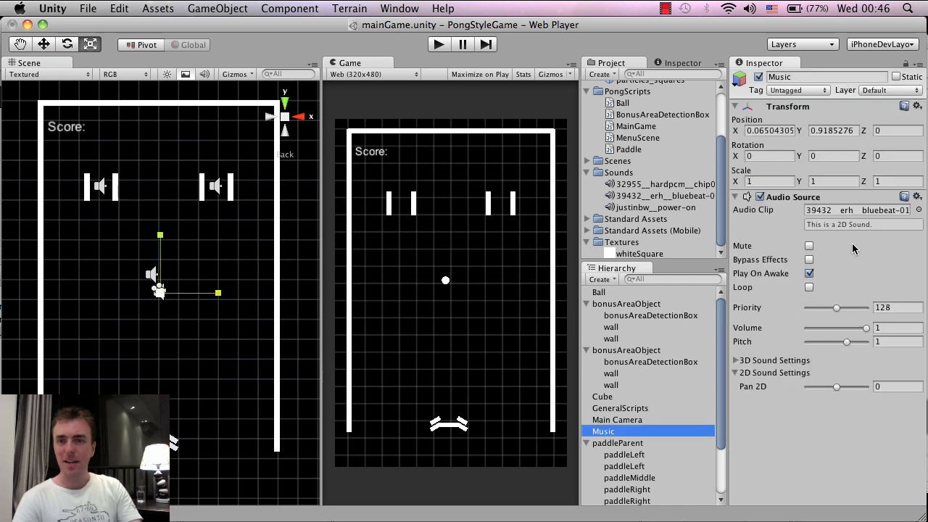
{"action": "mouse_move", "coordinate": [759, 313]}
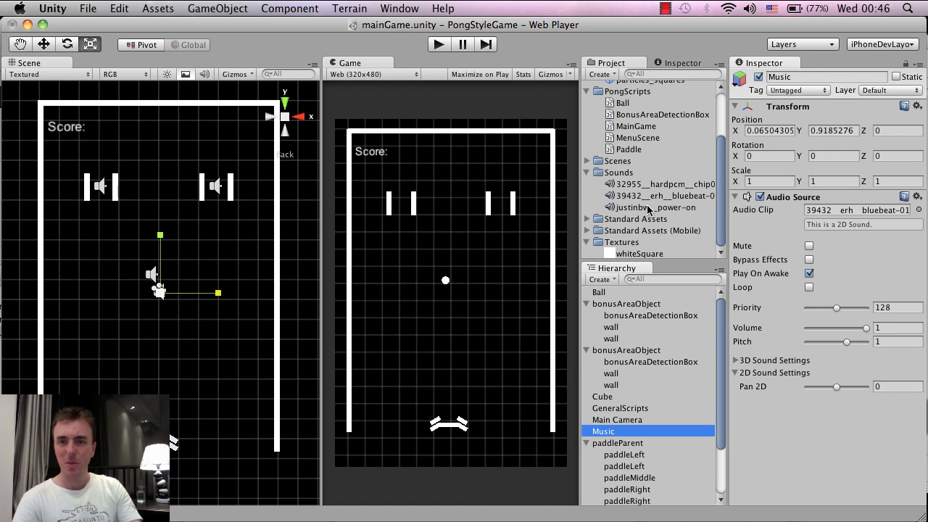
{"action": "mouse_move", "coordinate": [640, 205]}
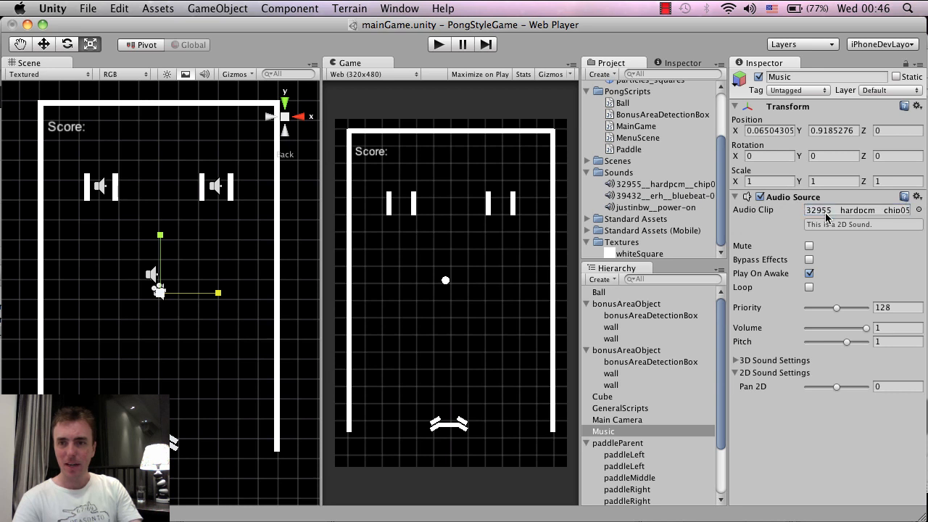
{"action": "left_click", "coordinate": [809, 287]}
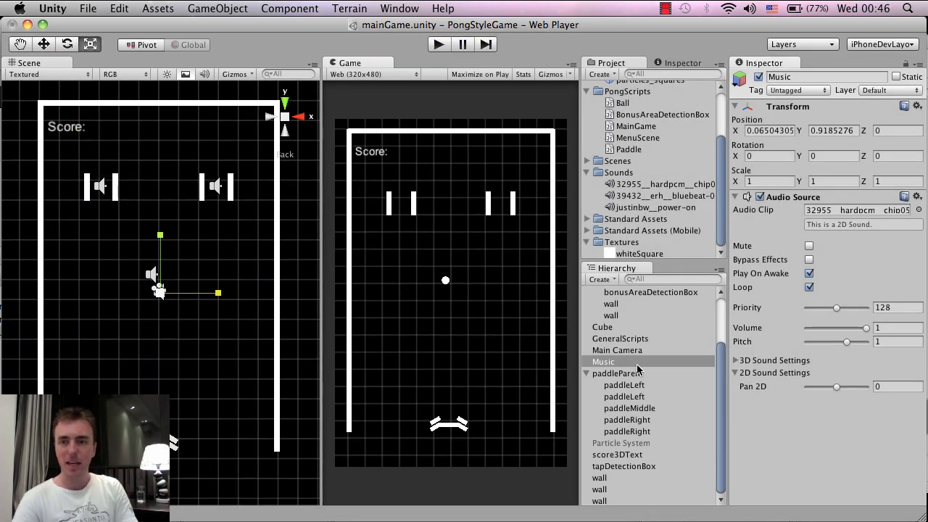
Step: Switch the Music clip back to bluebeat, play-test a match from the menu, then stop
{"action": "left_click", "coordinate": [603, 361]}
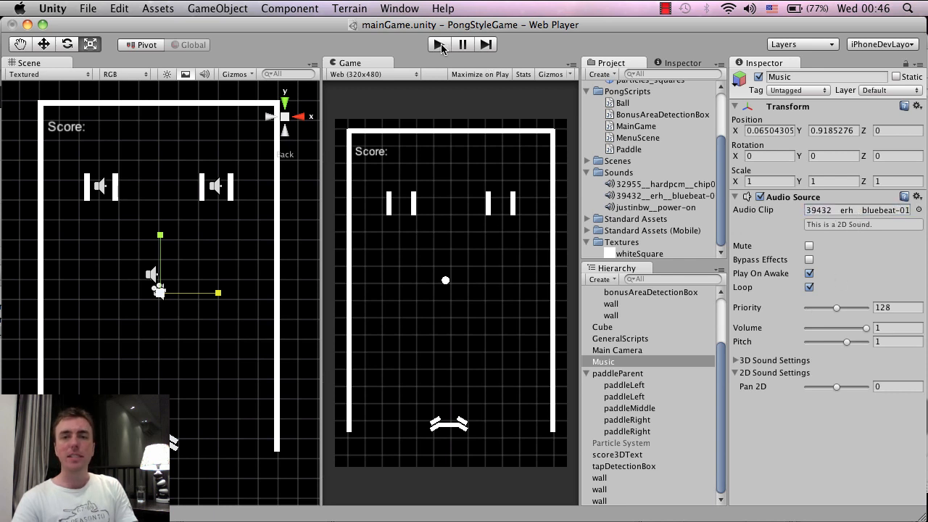
{"action": "left_click", "coordinate": [438, 43]}
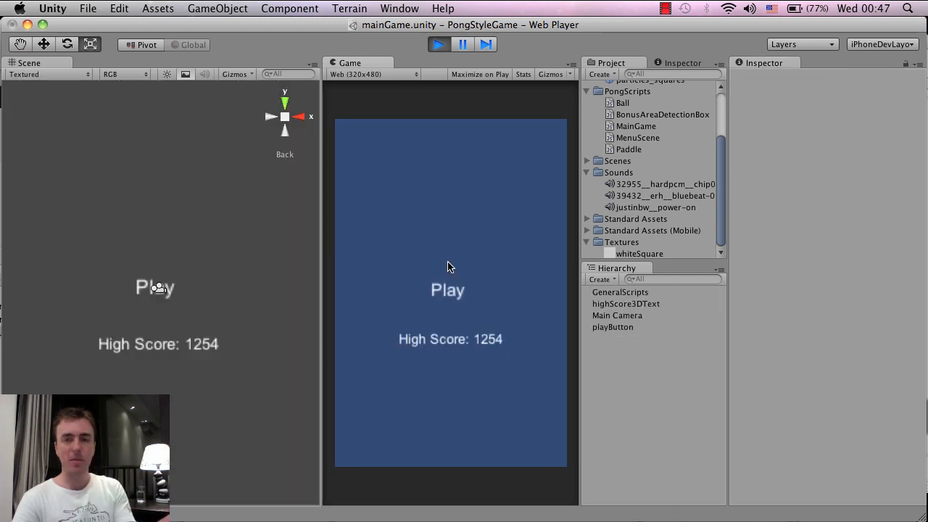
{"action": "mouse_move", "coordinate": [452, 304]}
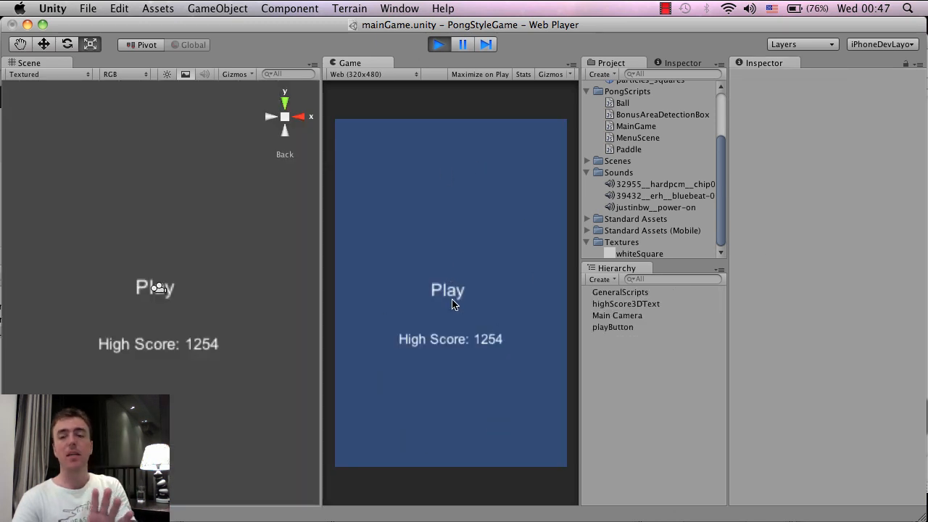
{"action": "left_click", "coordinate": [447, 290]}
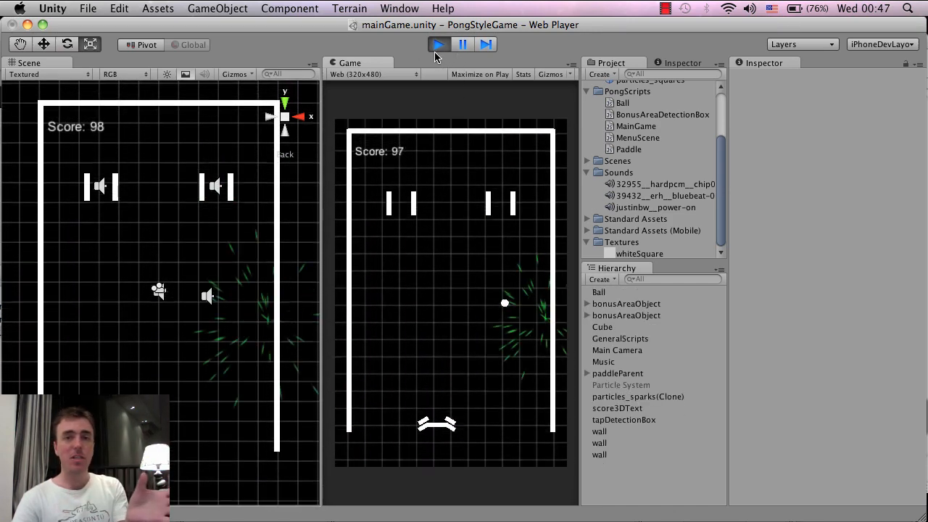
{"action": "left_click", "coordinate": [438, 43]}
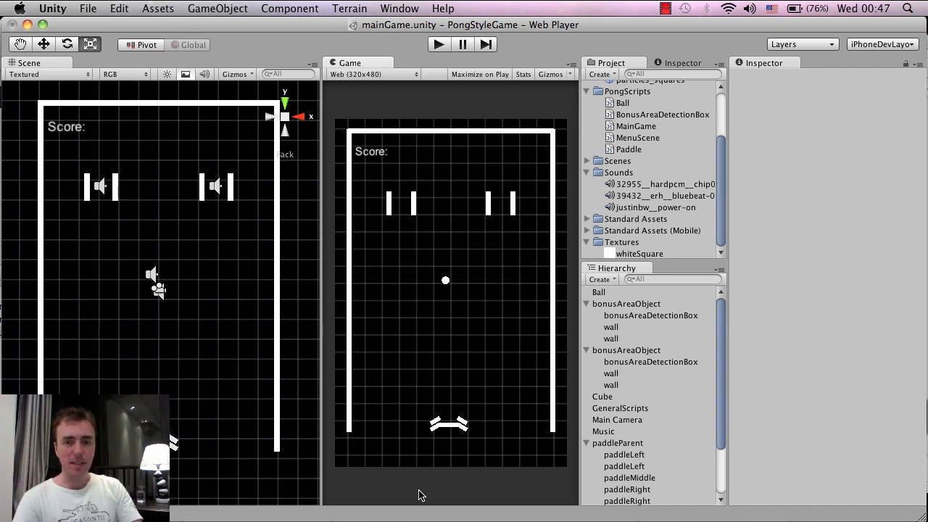
Step: Bring up the Pong tutorial notes in TextEdit and select their closing line
{"action": "left_click", "coordinate": [87, 9]}
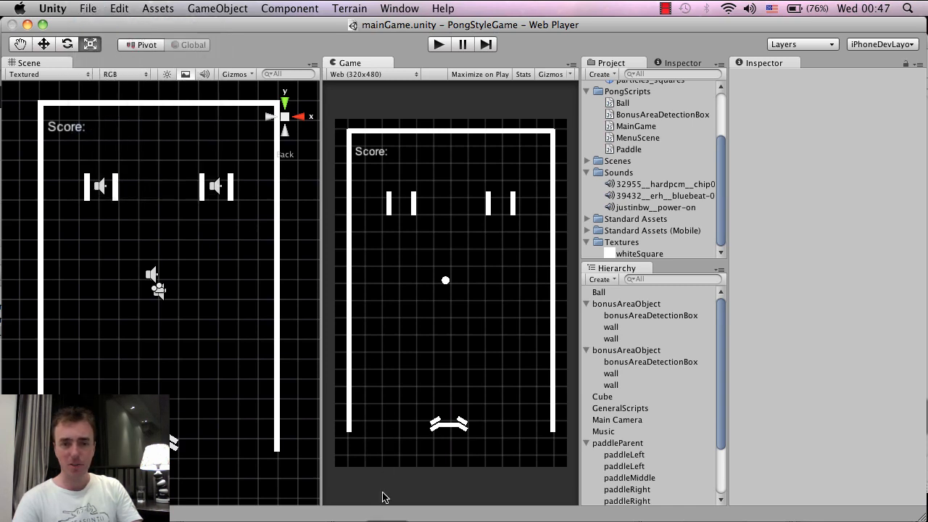
{"action": "left_click", "coordinate": [740, 41]}
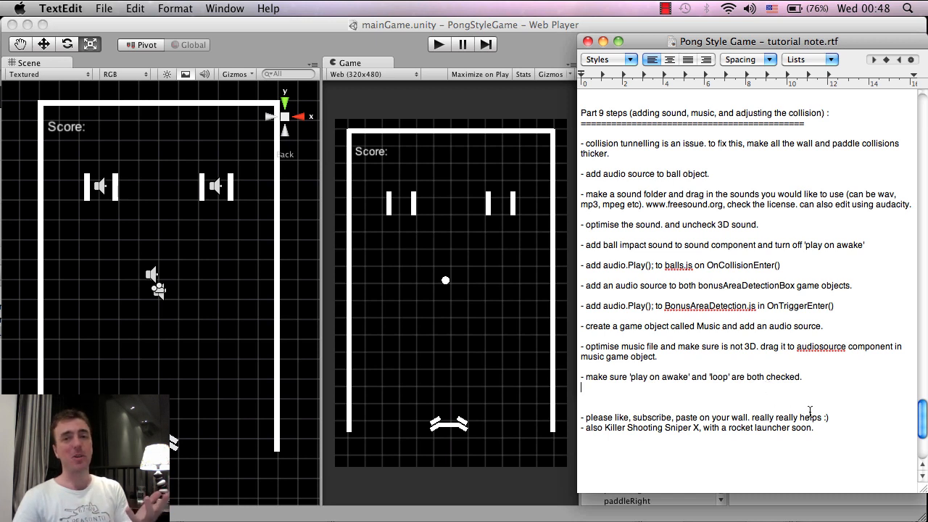
{"action": "left_click_drag", "start_coordinate": [587, 427], "coordinate": [814, 428]}
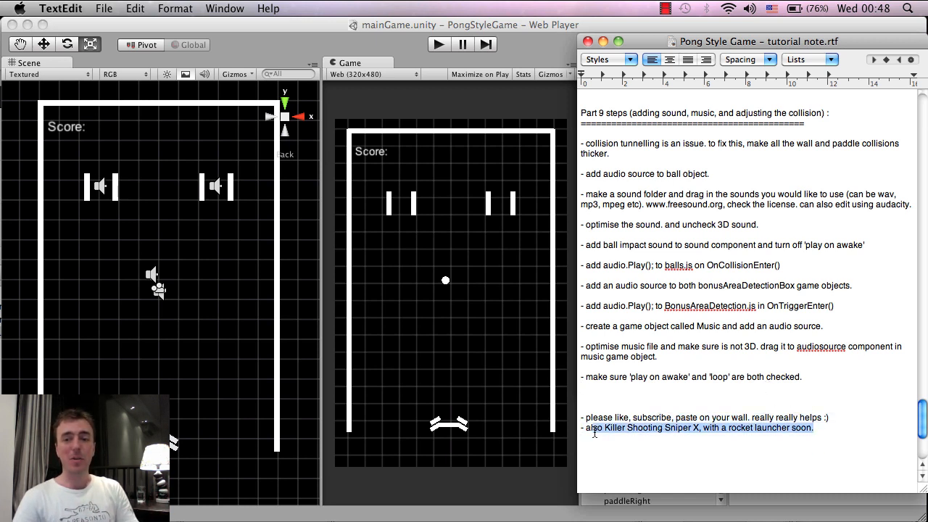